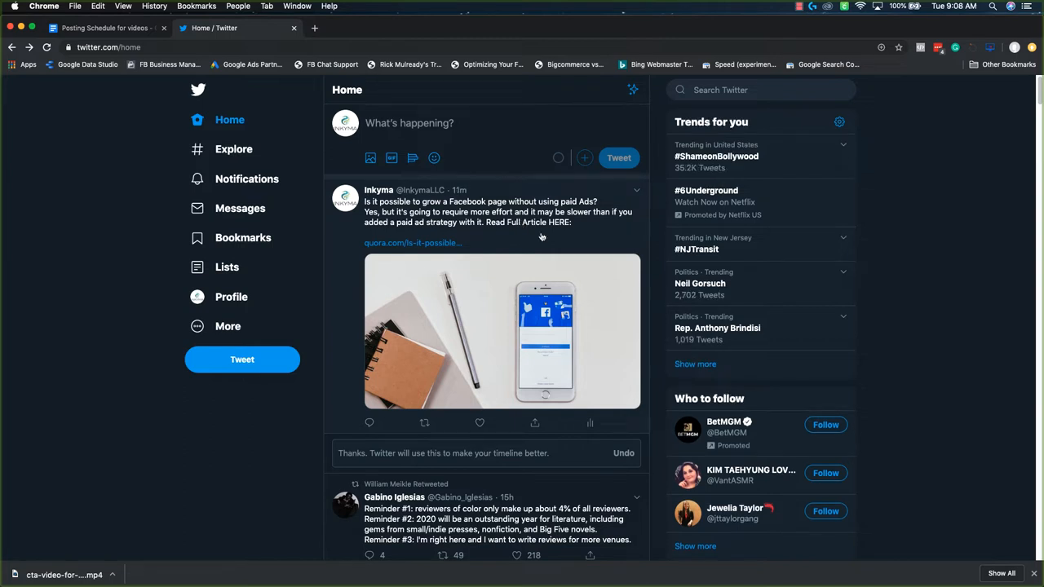
mouse_move(456, 199)
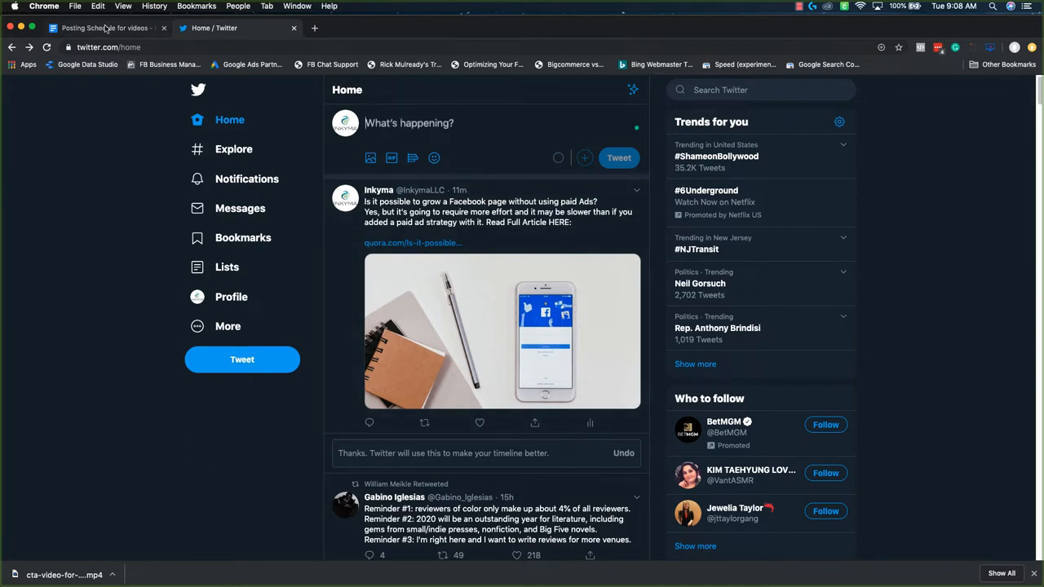
Copy week 2's post content from the Posting Schedule doc and bring it into the Twitter compose box
left_click(106, 27)
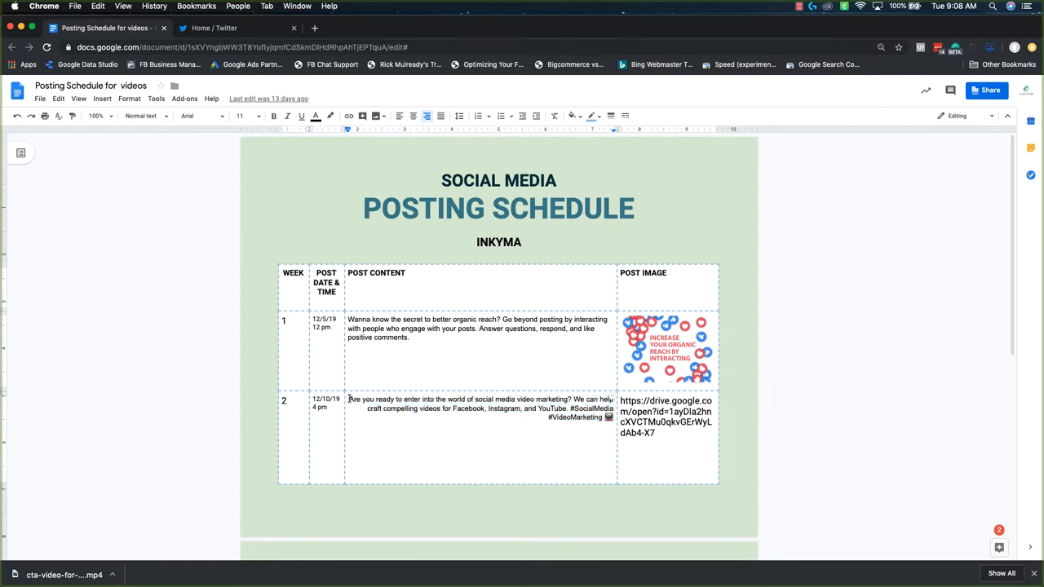
left_click_drag(348, 398, 607, 418)
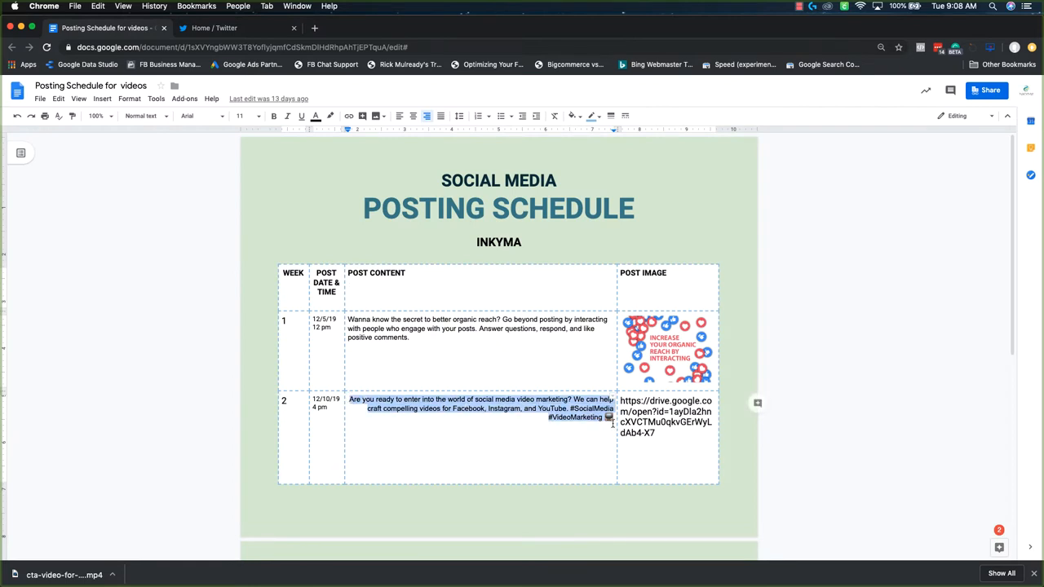
left_click(237, 27)
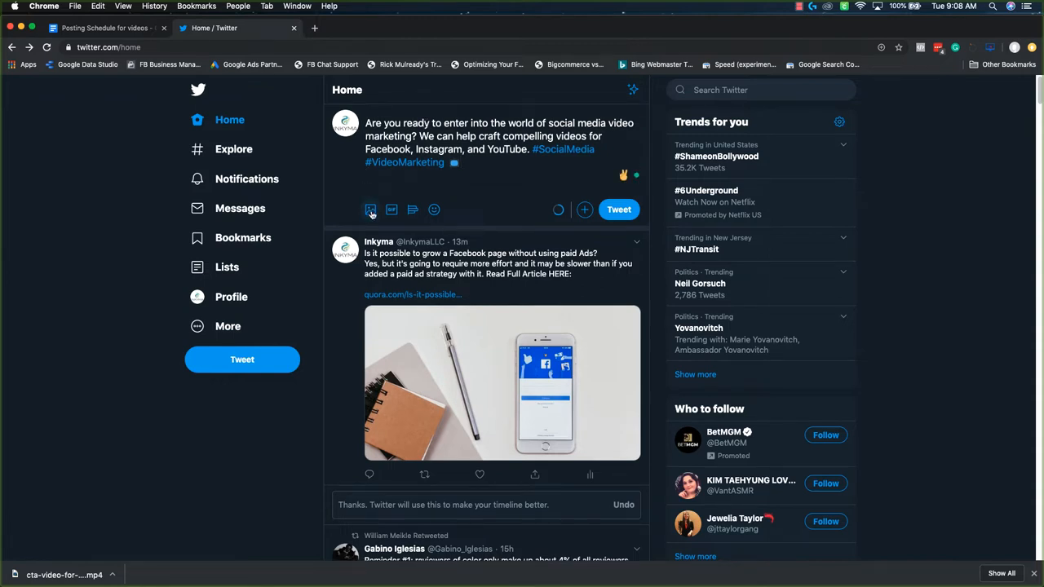
Attach the social video from Downloads to the week 2 tweet draft
left_click(370, 208)
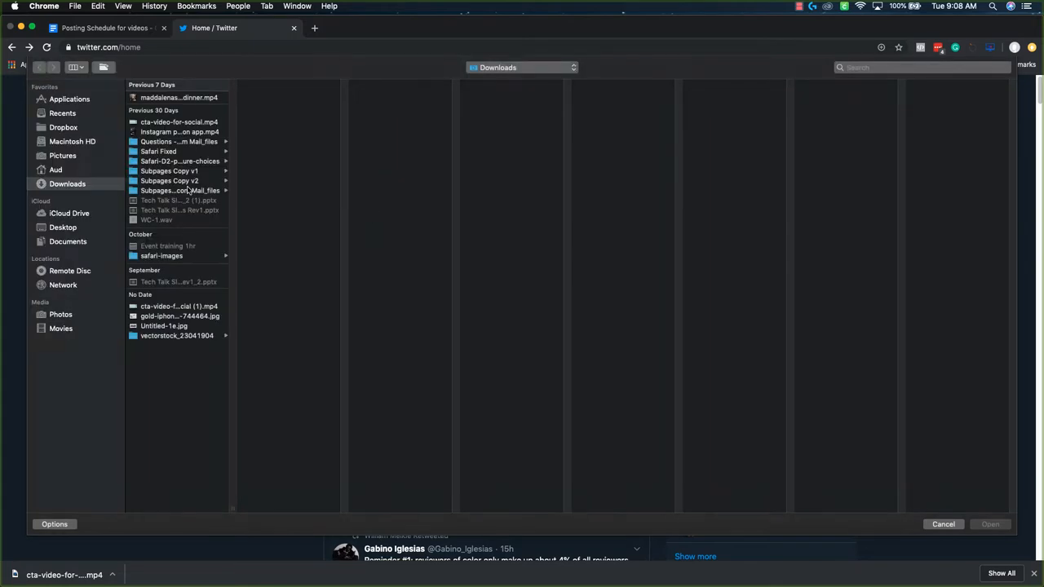
left_click(179, 121)
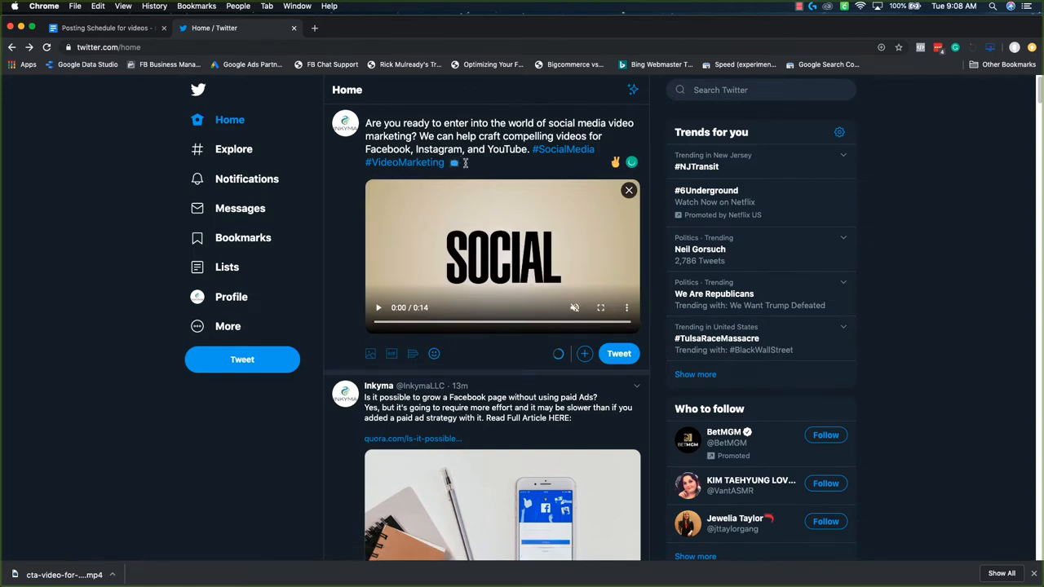
mouse_move(467, 166)
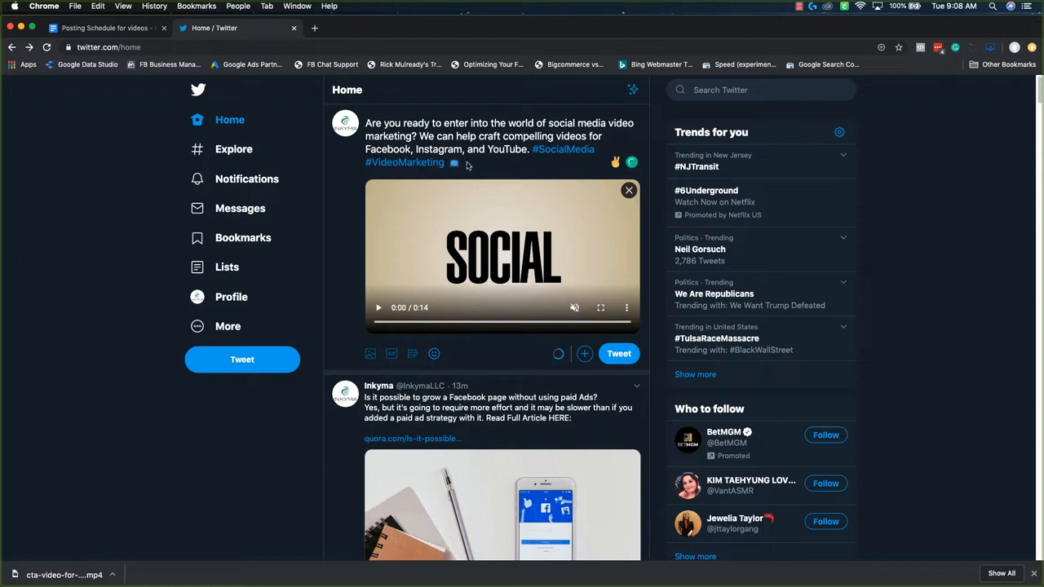
mouse_move(561, 354)
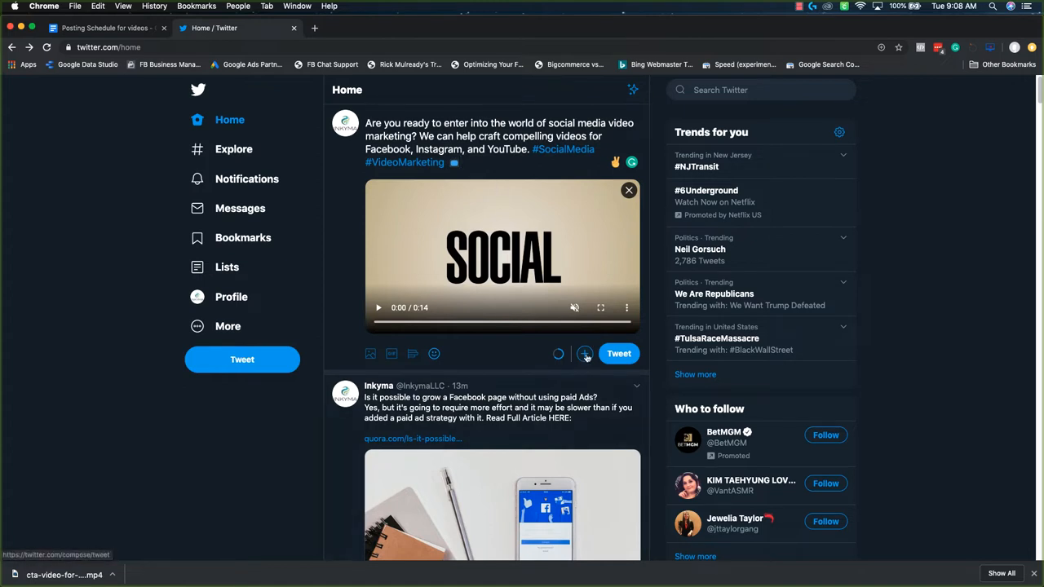
Add a second thread tweet with the crafting-videos sentence and hashtags
left_click(584, 352)
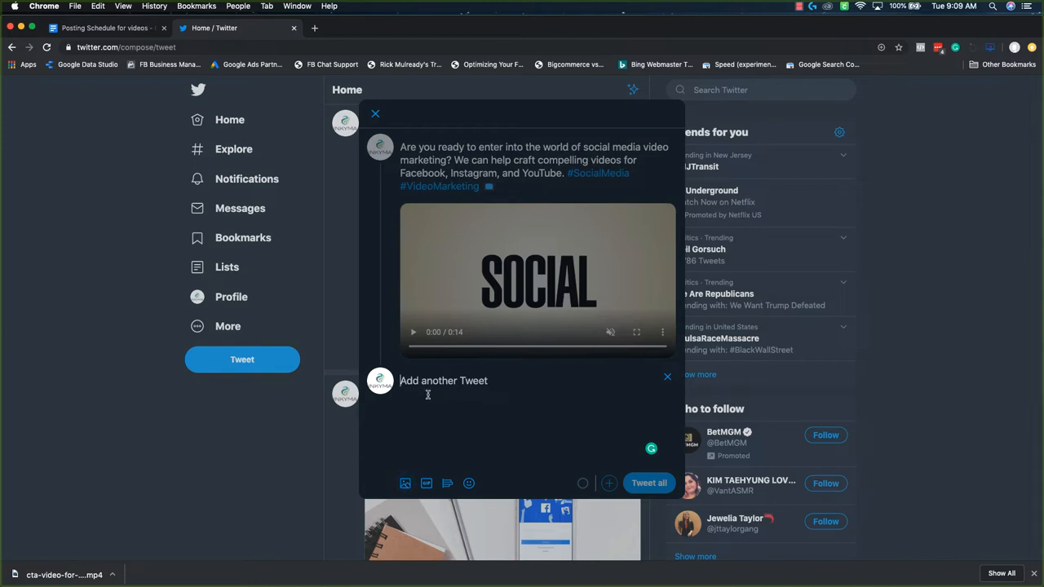
mouse_move(634, 442)
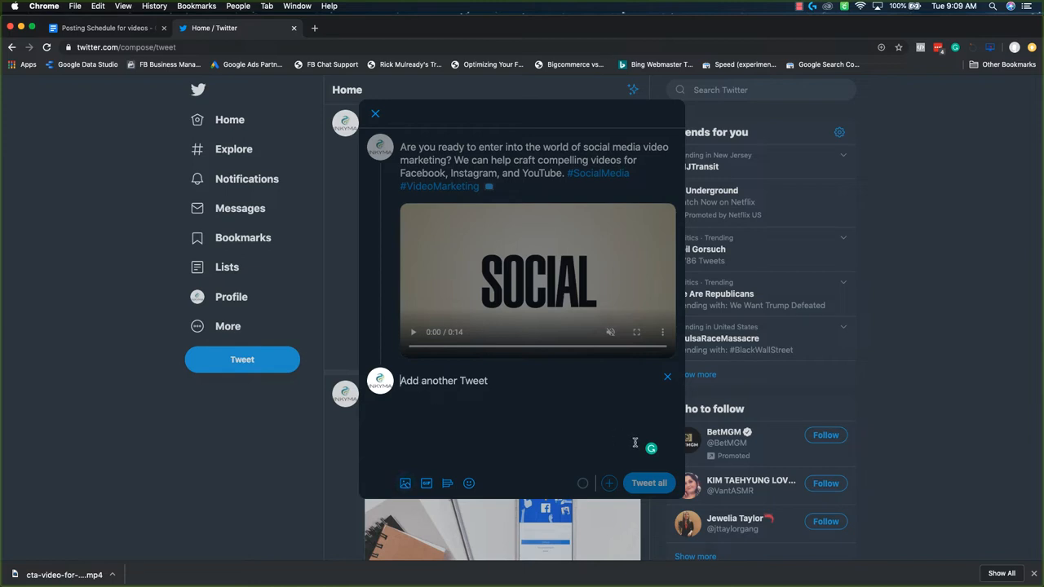
left_click(444, 382)
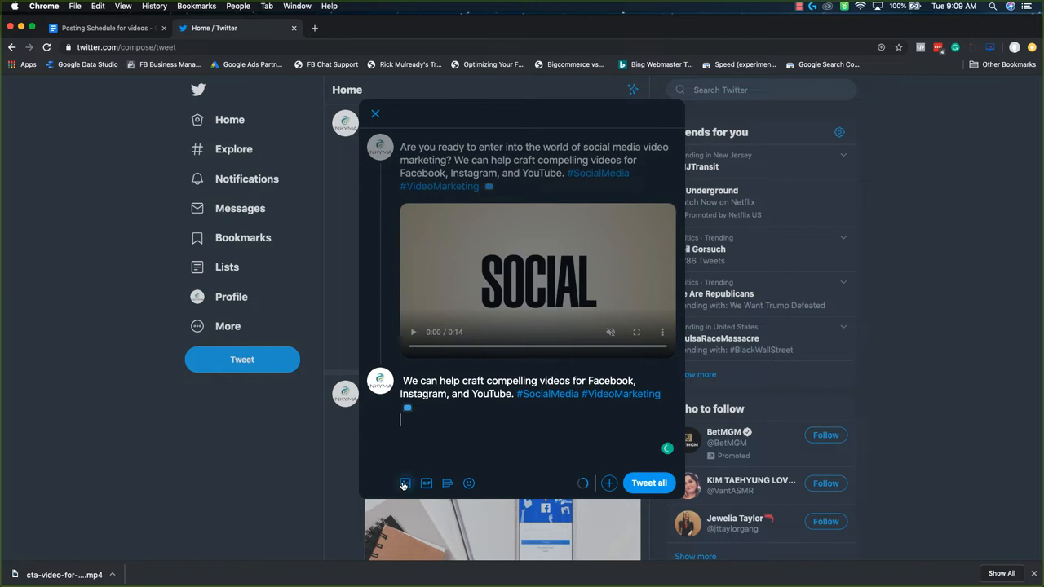
Attach cta-video-for-social.mp4 from Downloads to the second tweet
left_click(405, 482)
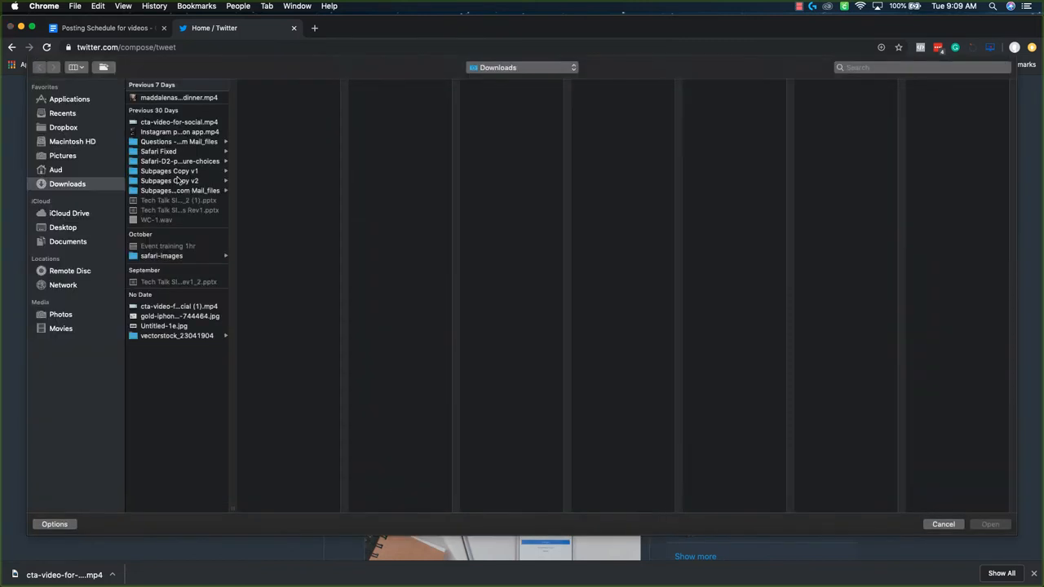
left_click(180, 121)
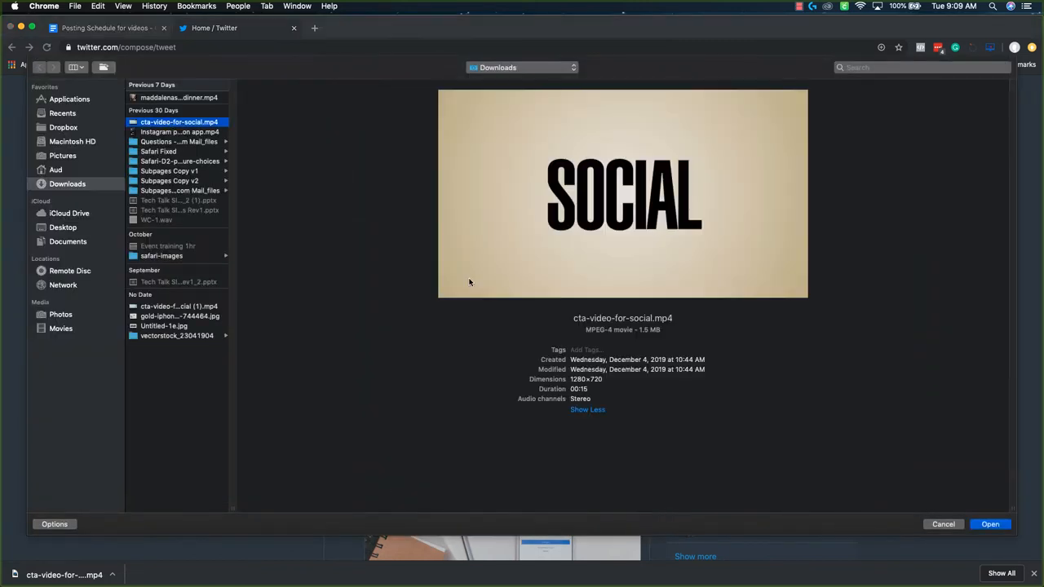
left_click(989, 523)
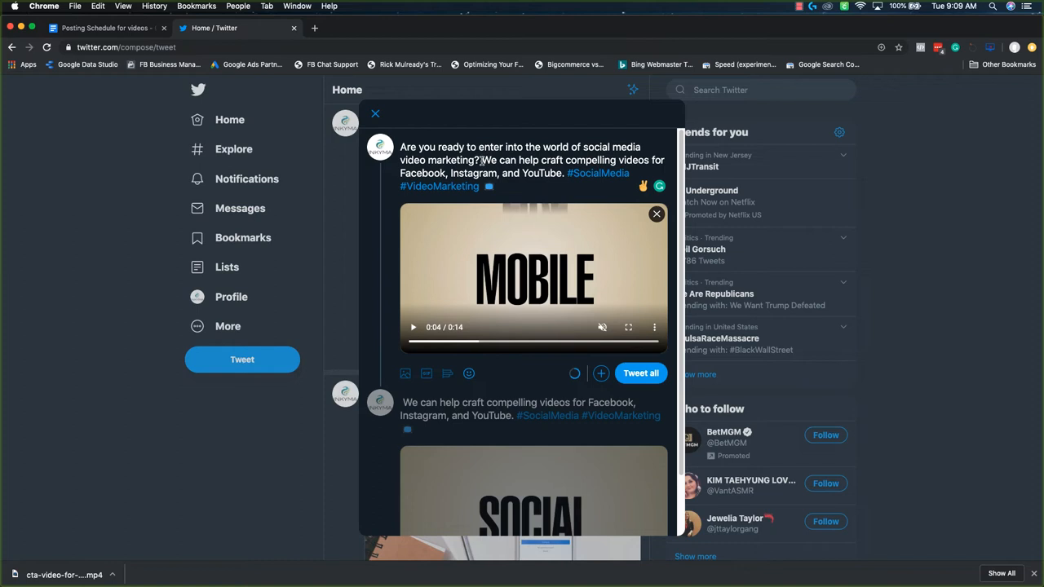
Trim the first tweet to its opening question about social media video marketing
left_click_drag(481, 160, 509, 186)
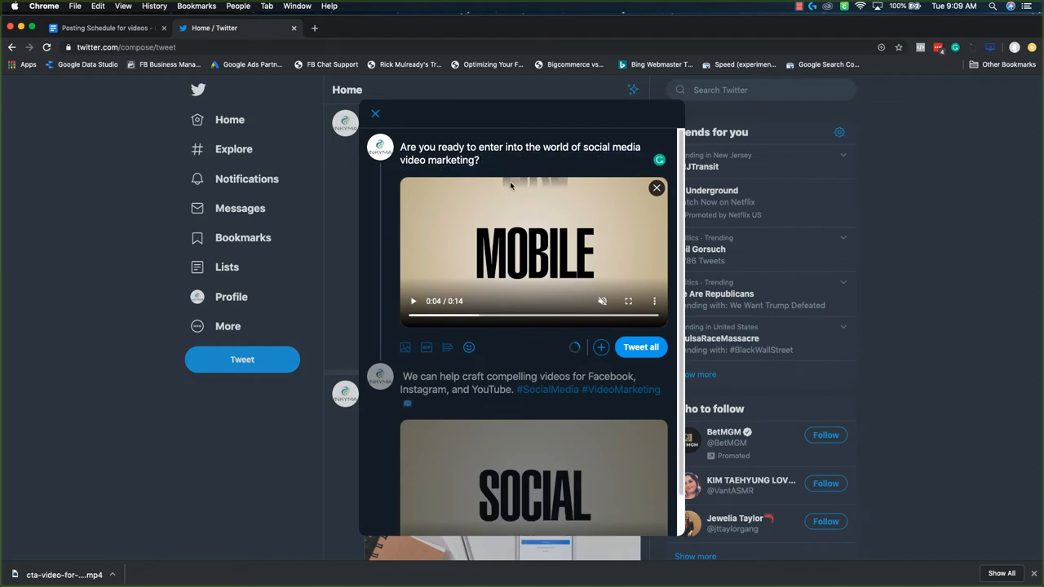
mouse_move(538, 297)
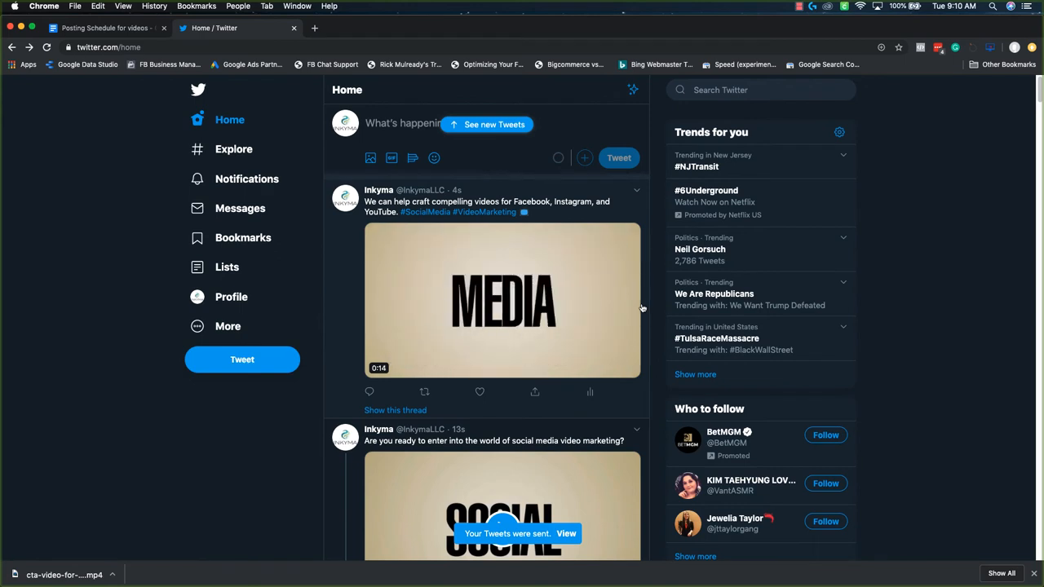
scroll("down", 3)
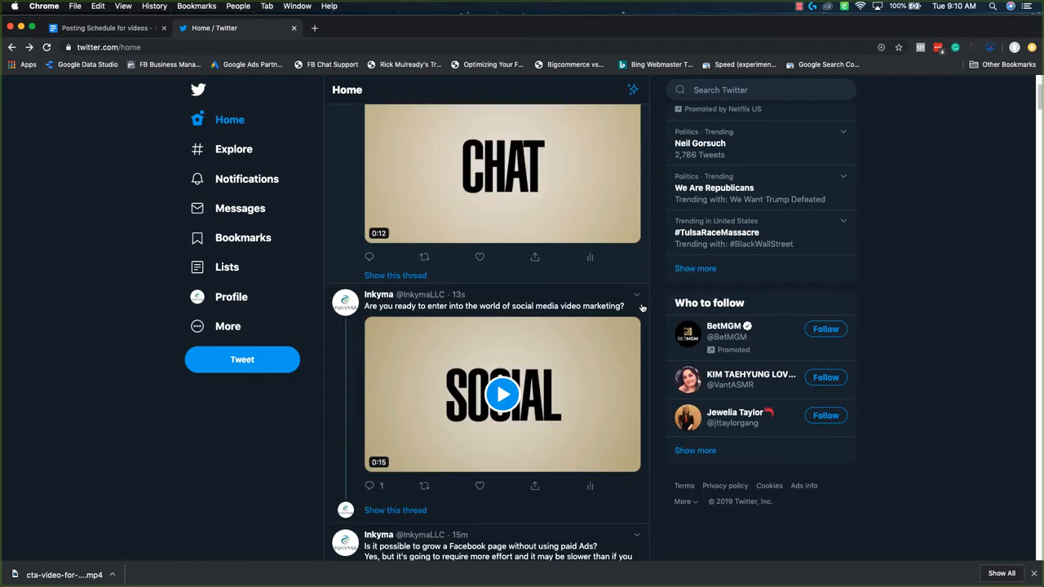
scroll("down", 3)
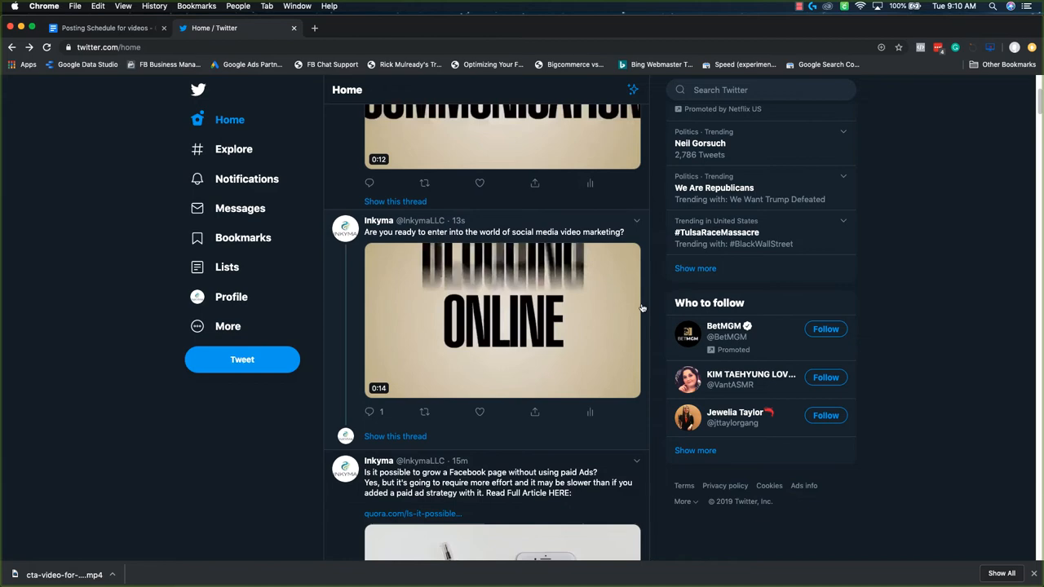
scroll("down", 3)
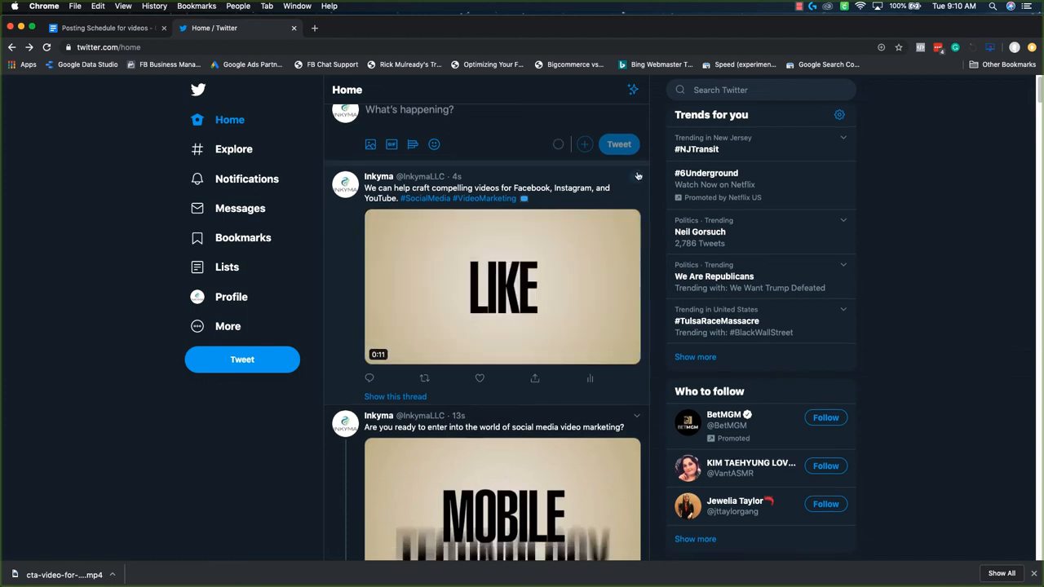
Delete the reply tweet of the posted thread and confirm
left_click(639, 176)
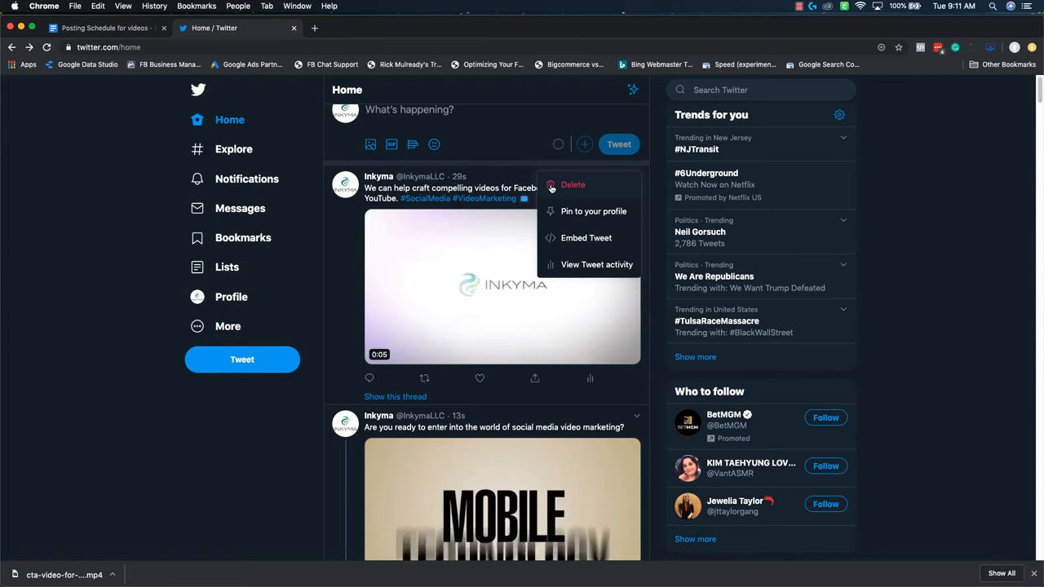
left_click(572, 184)
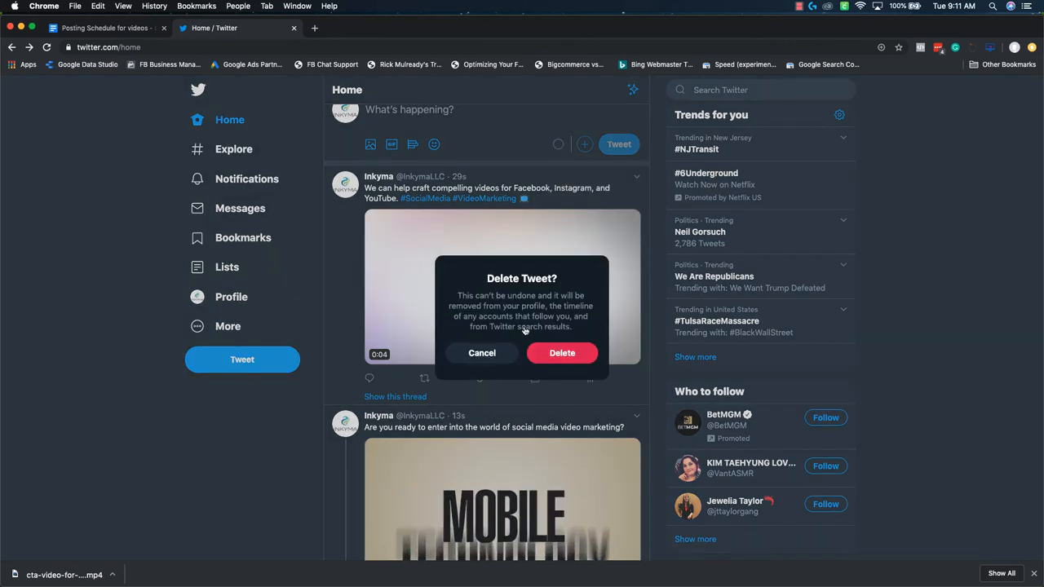
left_click(561, 352)
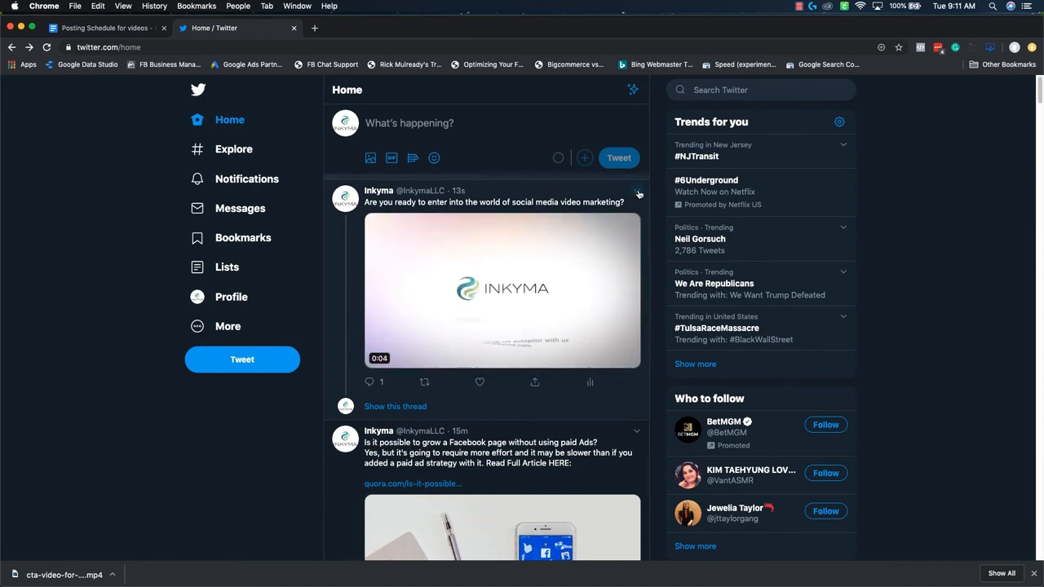
Delete the first tweet of the thread from the home feed
left_click(639, 192)
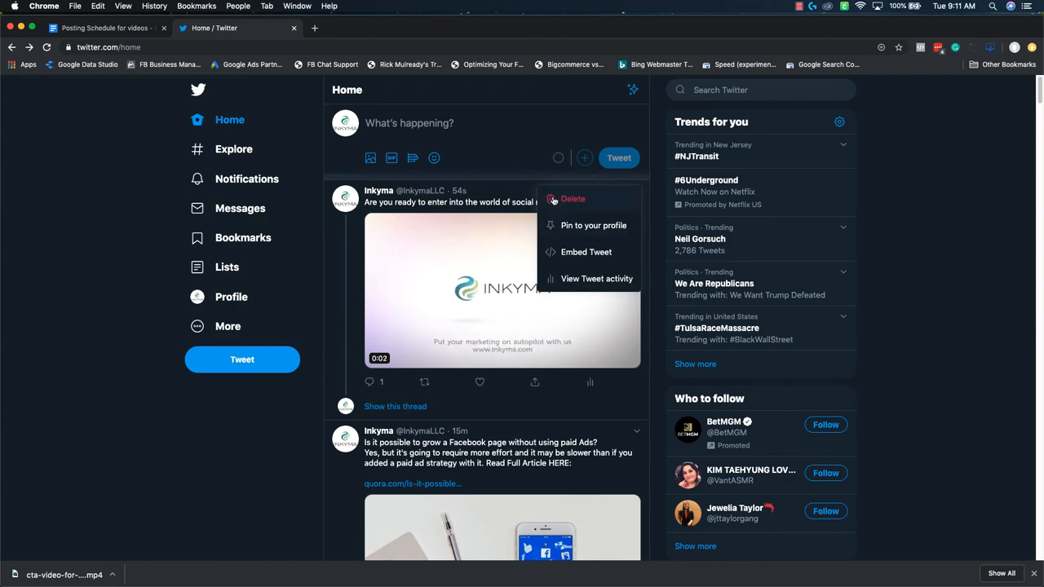
left_click(572, 199)
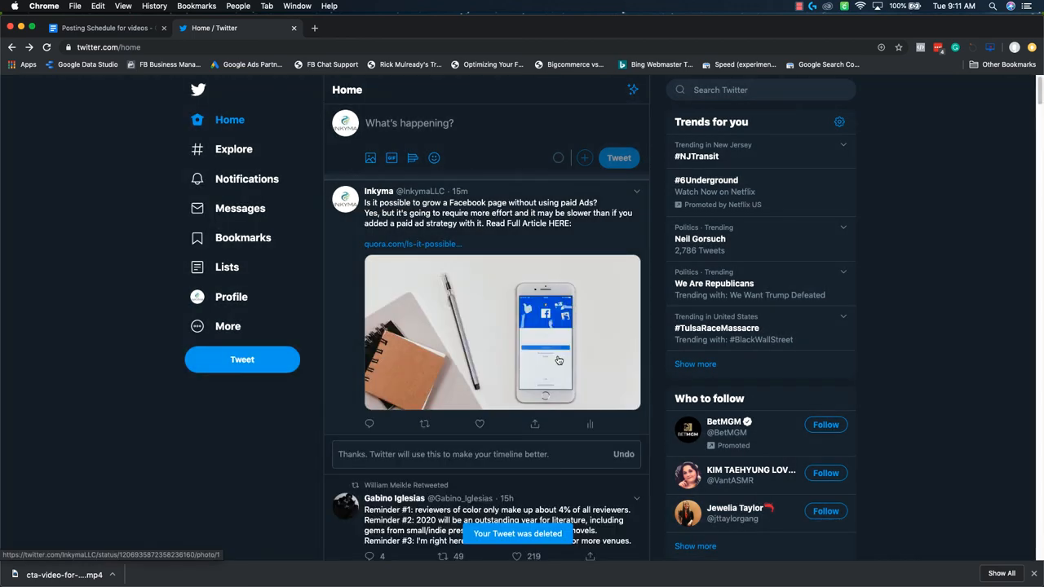